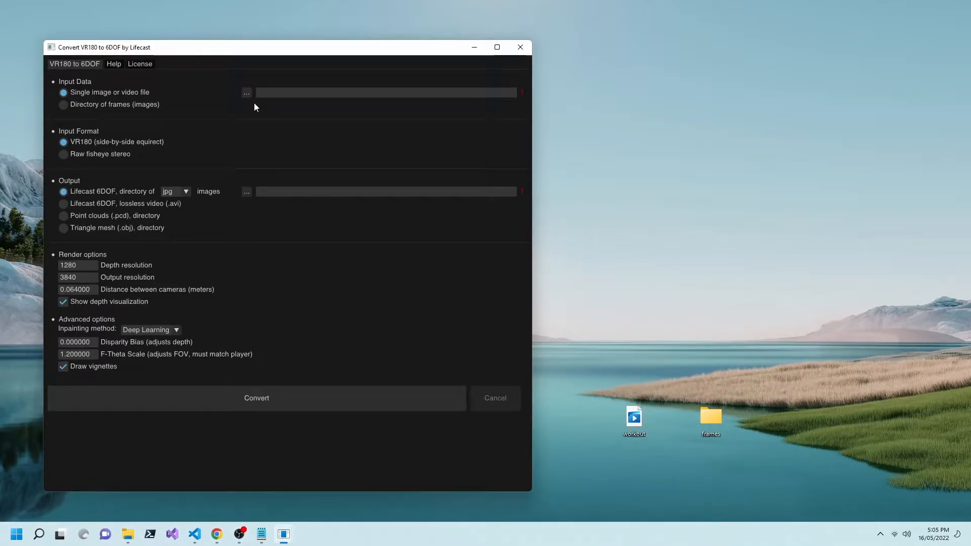
- Set workout.mp4 as the input video and Desktop\frames as the output directory
left_click(247, 92)
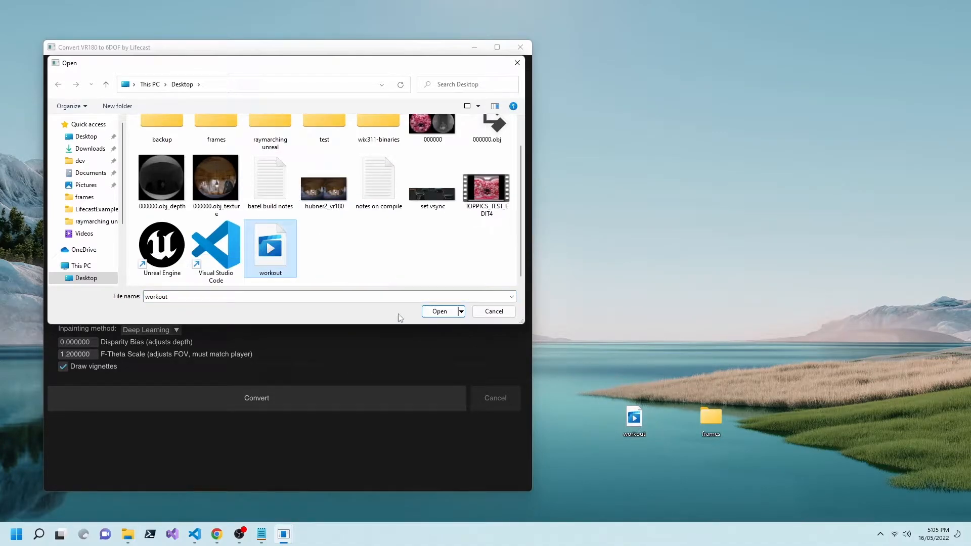
left_click(439, 312)
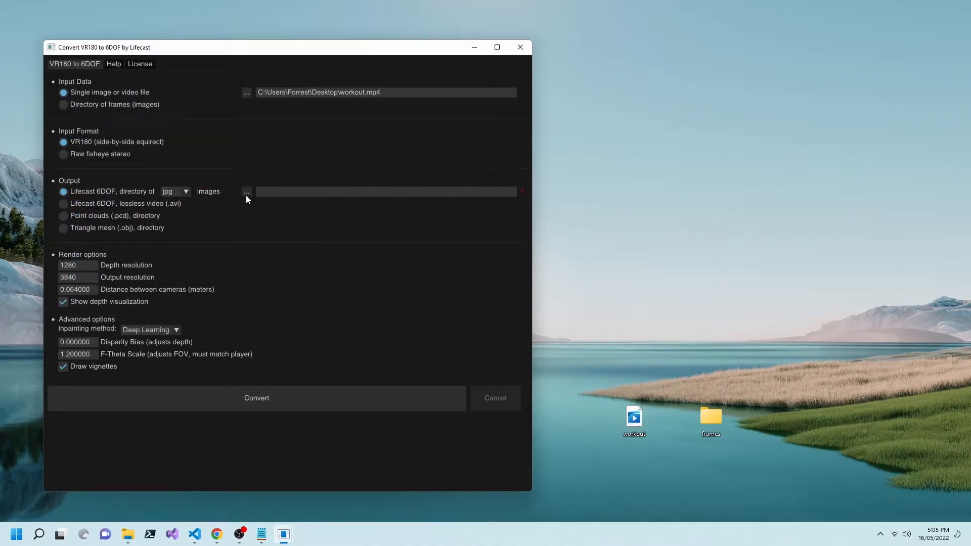
left_click(247, 192)
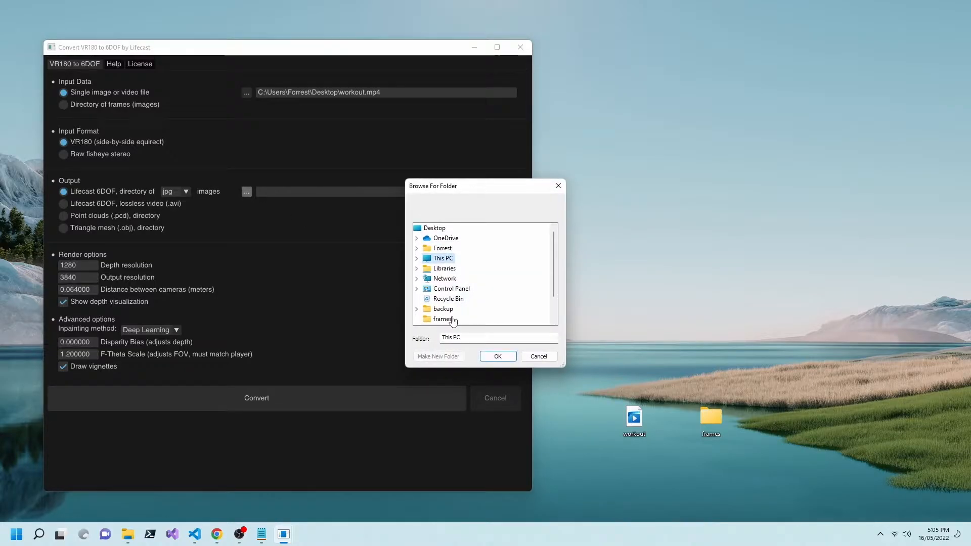
left_click(497, 356)
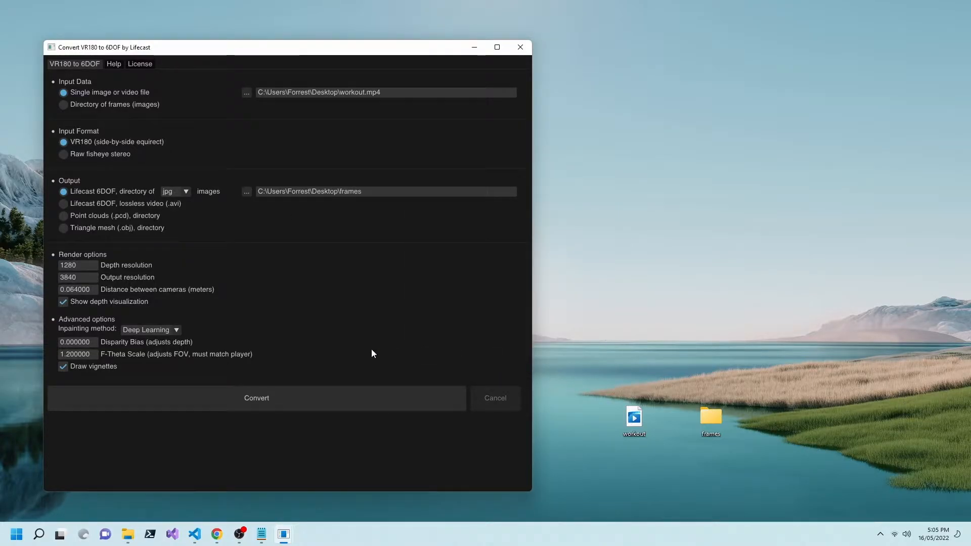
- Run the conversion to generate the 6DOF jpg frames in the frames folder
left_click(256, 398)
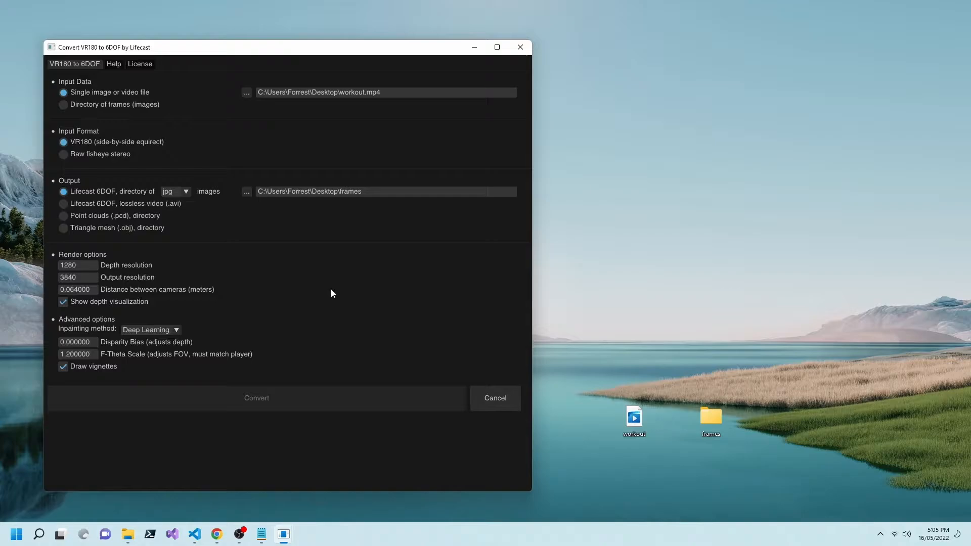
left_click(256, 398)
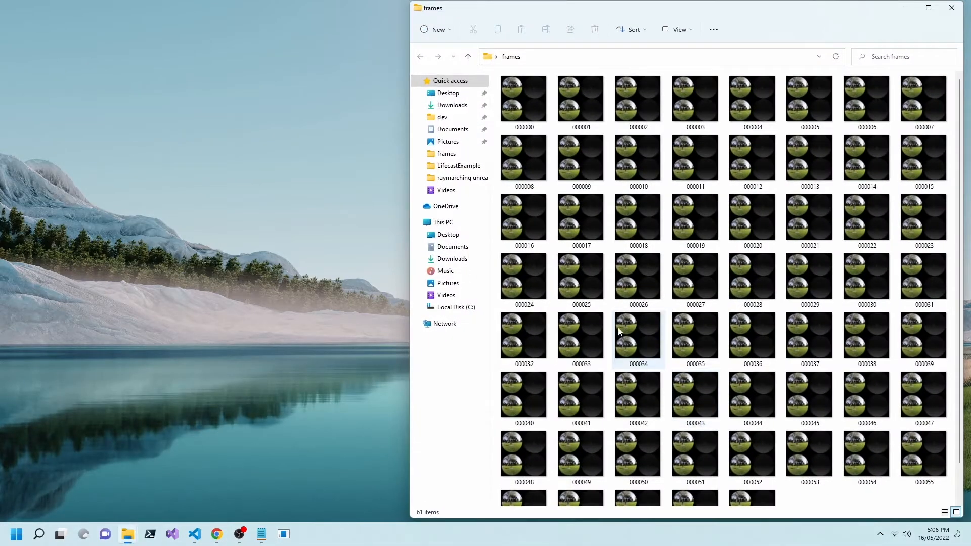
- Scroll through the 61 frame thumbnails in the frames folder and close the window
scroll("down", 3)
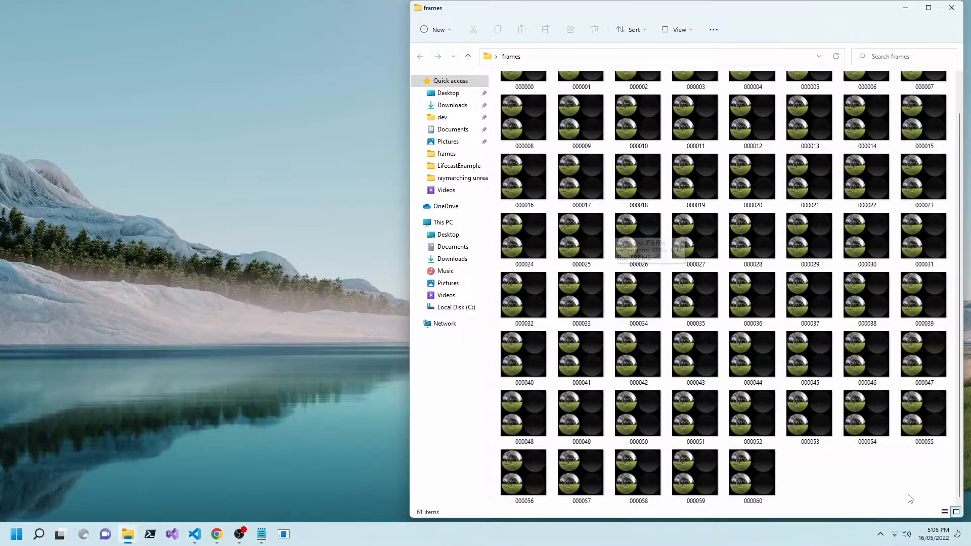
key("ctrl+a")
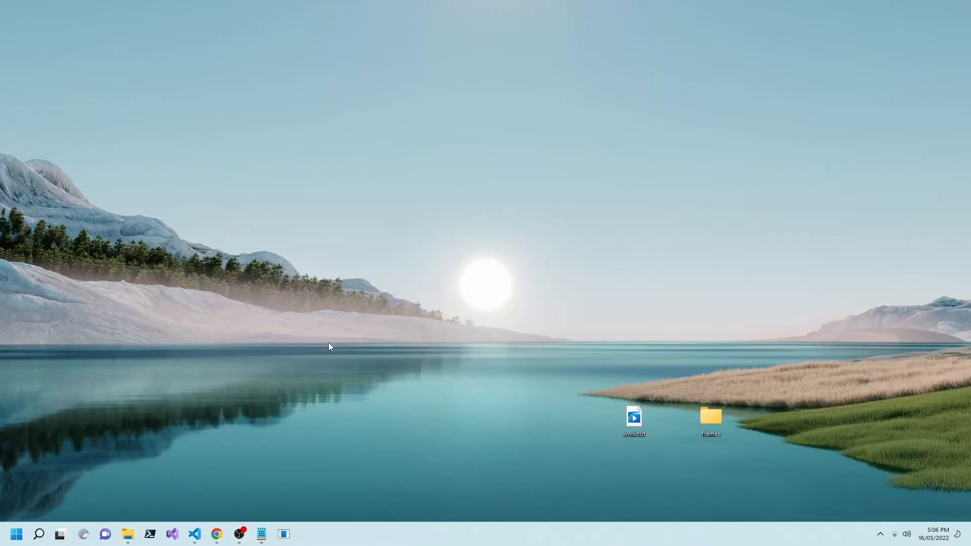
- Run ffmpeg in a PowerShell terminal and see the command is not recognized
left_click(150, 534)
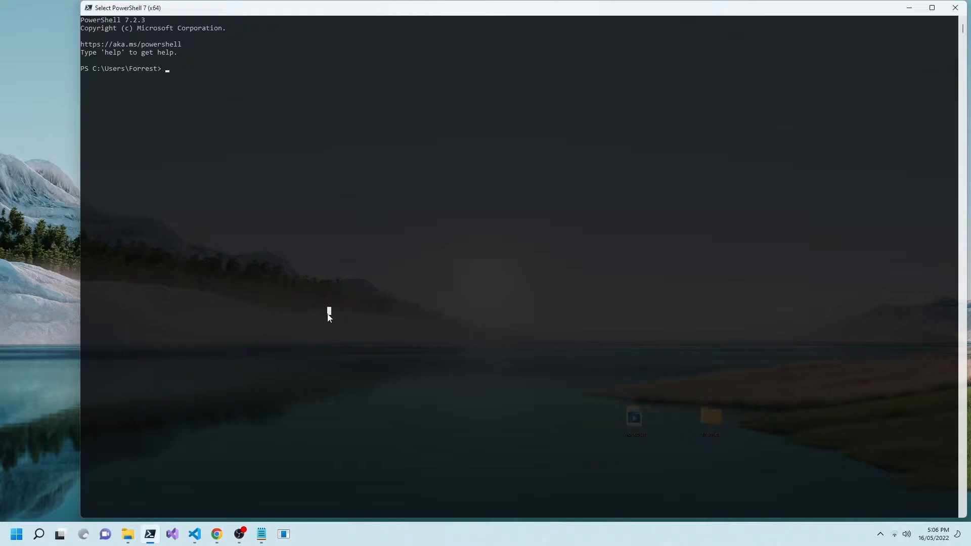
type("ffmpeg")
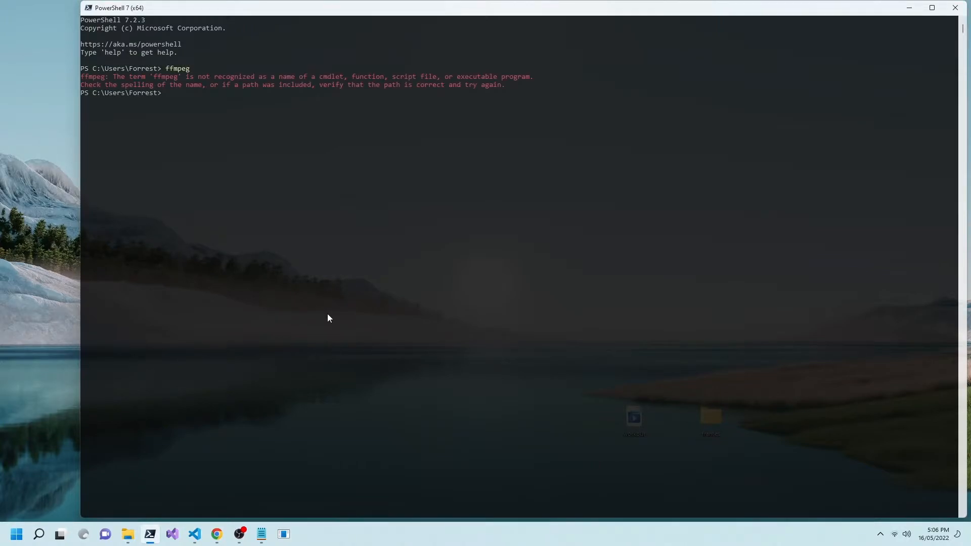
mouse_move(946, 24)
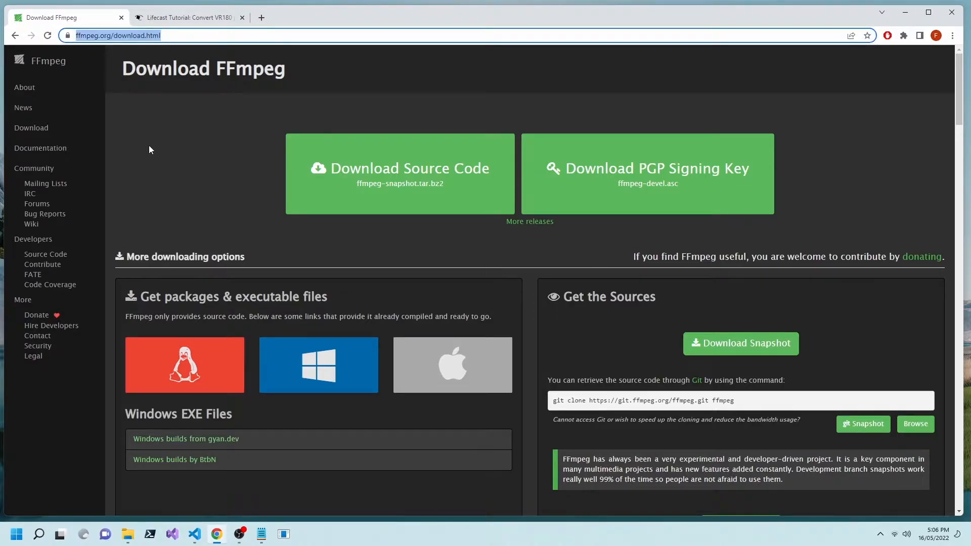
mouse_move(318, 366)
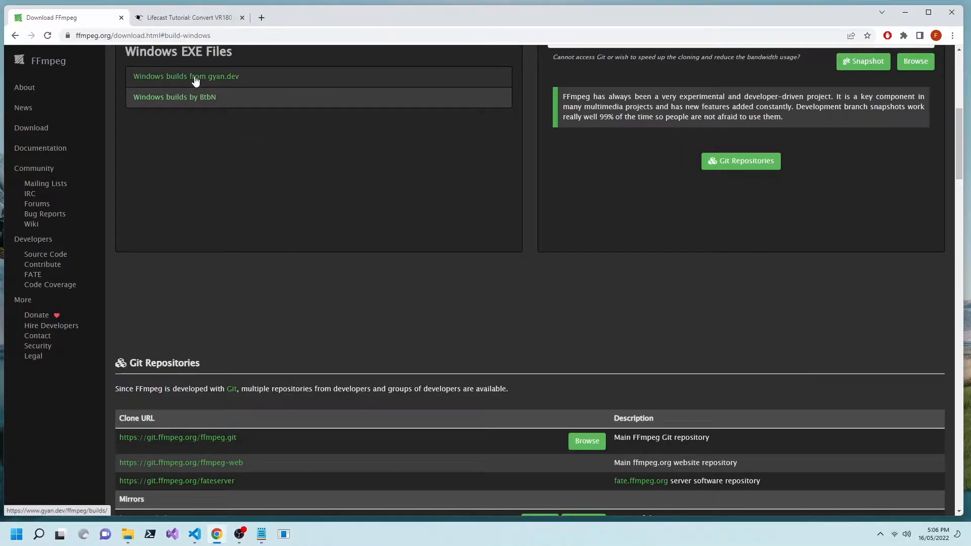
- Get the ffmpeg-5.0.1-essentials_build zip from the gyan.dev Windows builds into Downloads
left_click(185, 76)
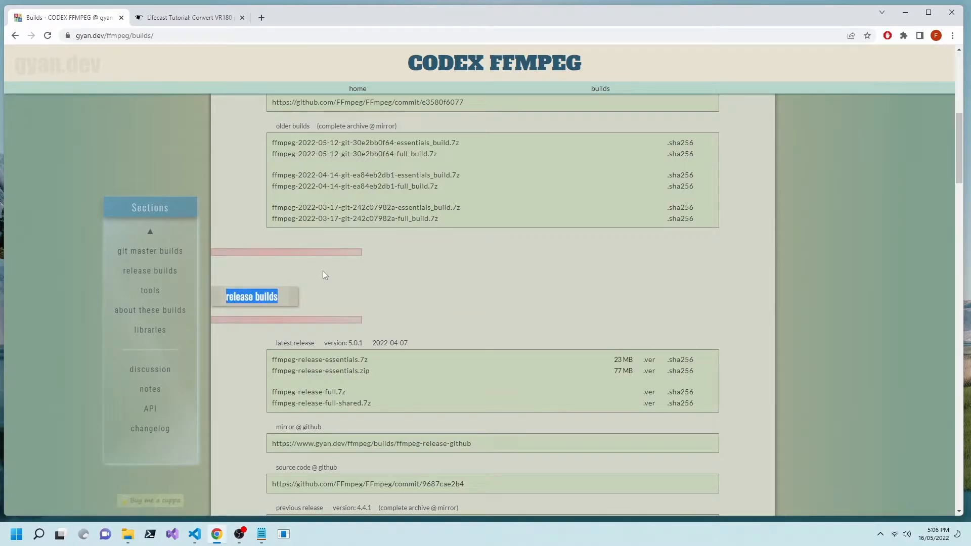
right_click(355, 376)
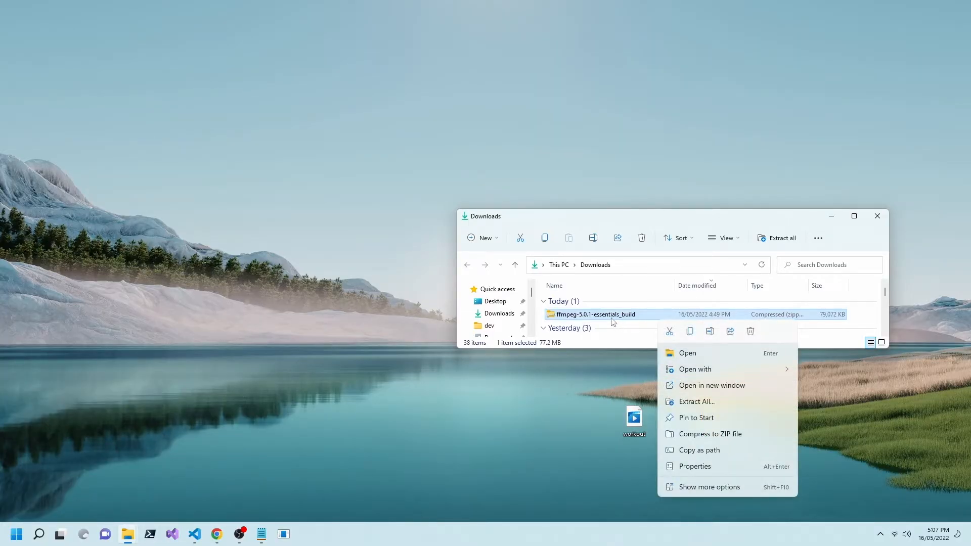
- Extract the ffmpeg-5.0.1-essentials_build archive to the Desktop
left_click(694, 402)
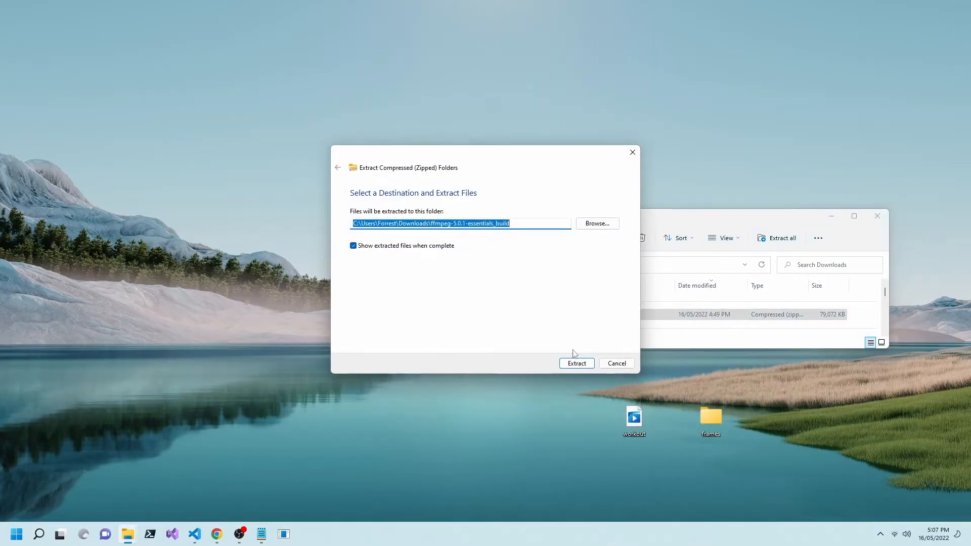
left_click(596, 222)
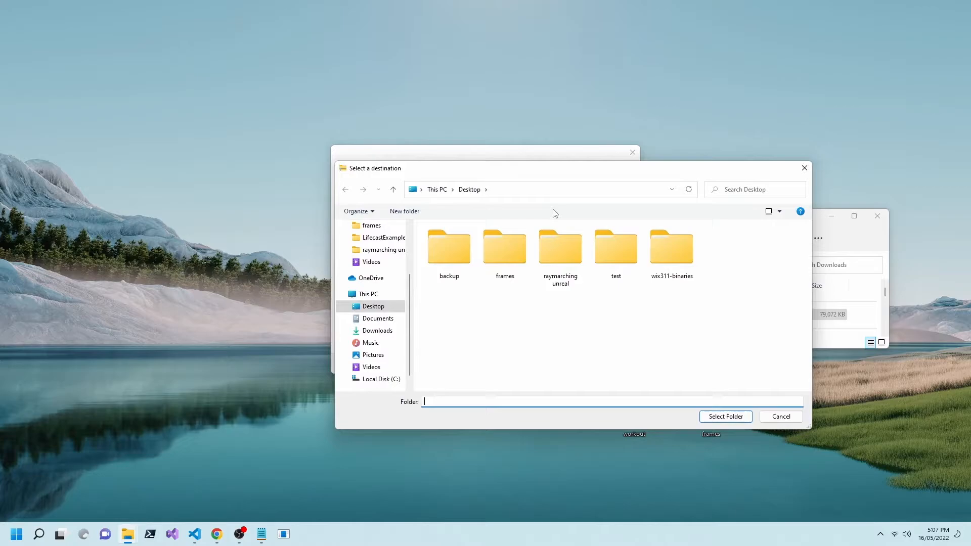
left_click(371, 306)
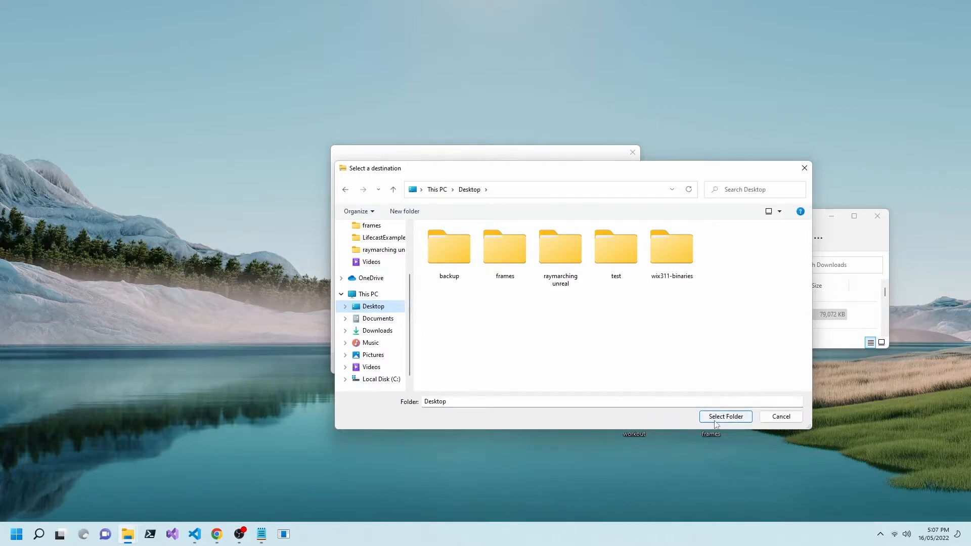
left_click(724, 416)
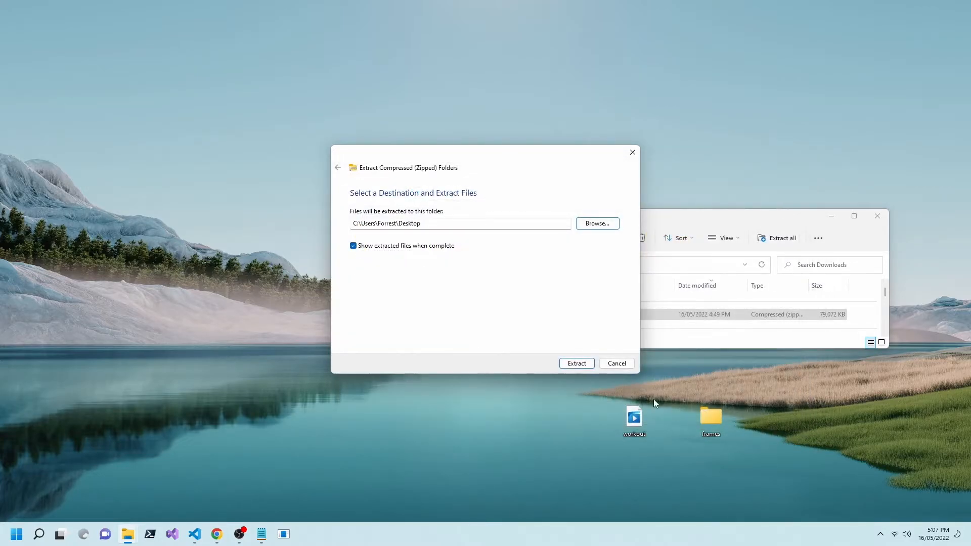
left_click(576, 363)
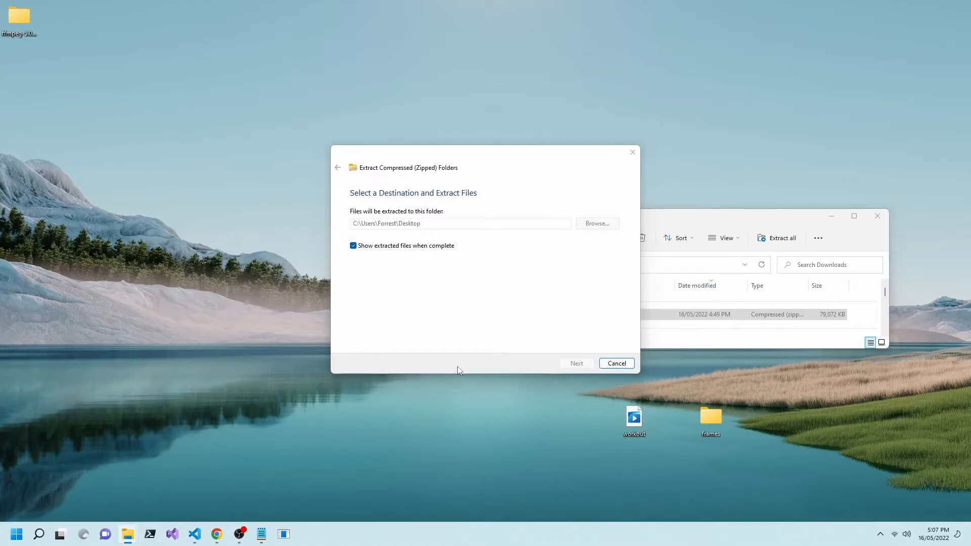
left_click(616, 364)
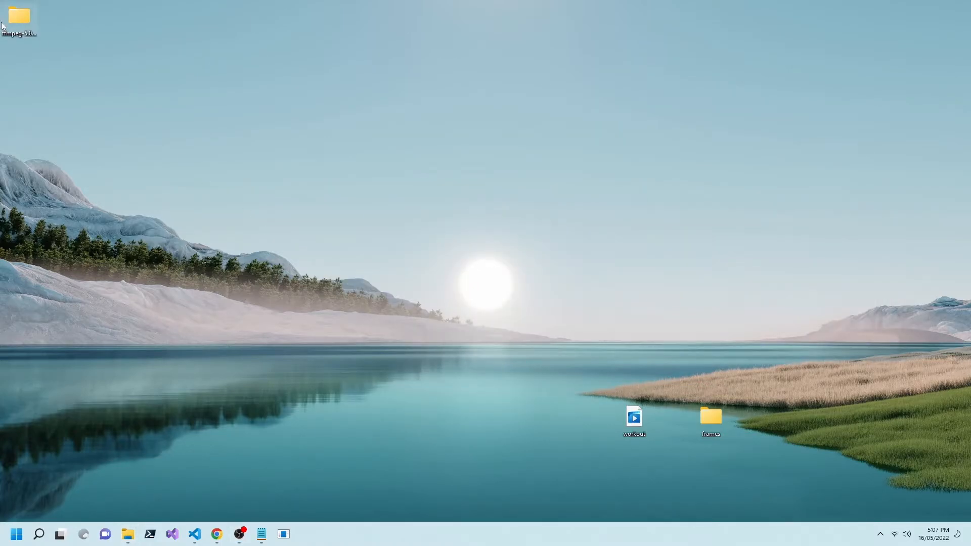
- Browse into the extracted folder's bin directory showing ffmpeg, ffplay and ffprobe
double_click(18, 15)
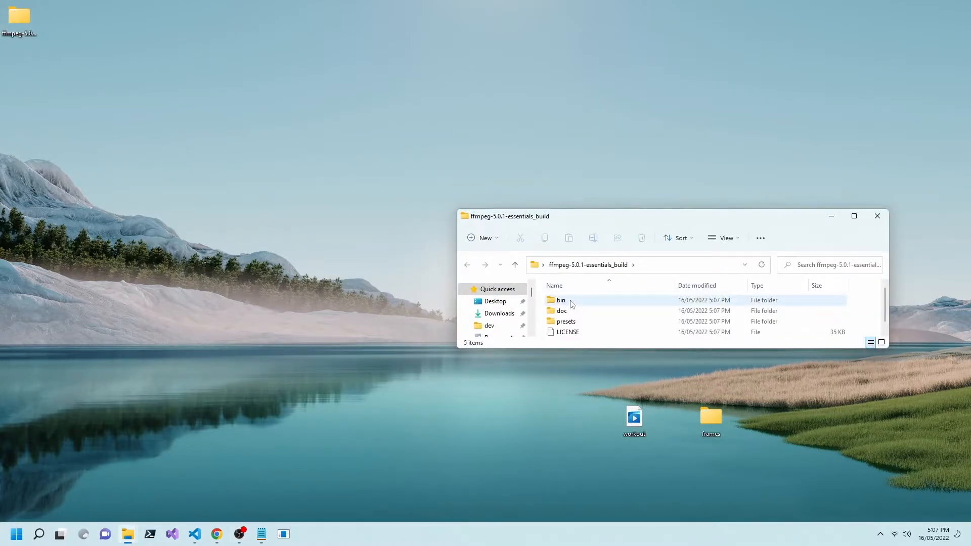
double_click(562, 300)
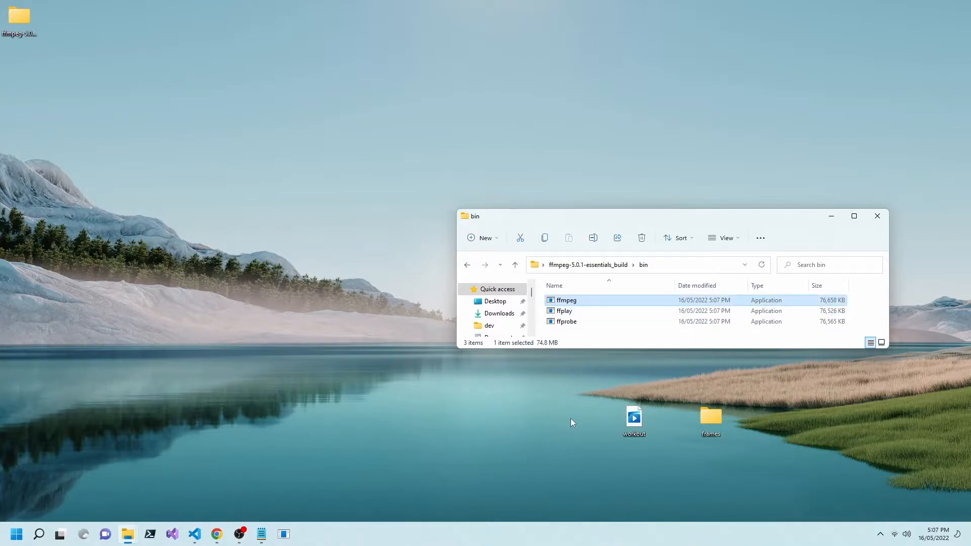
mouse_move(52, 520)
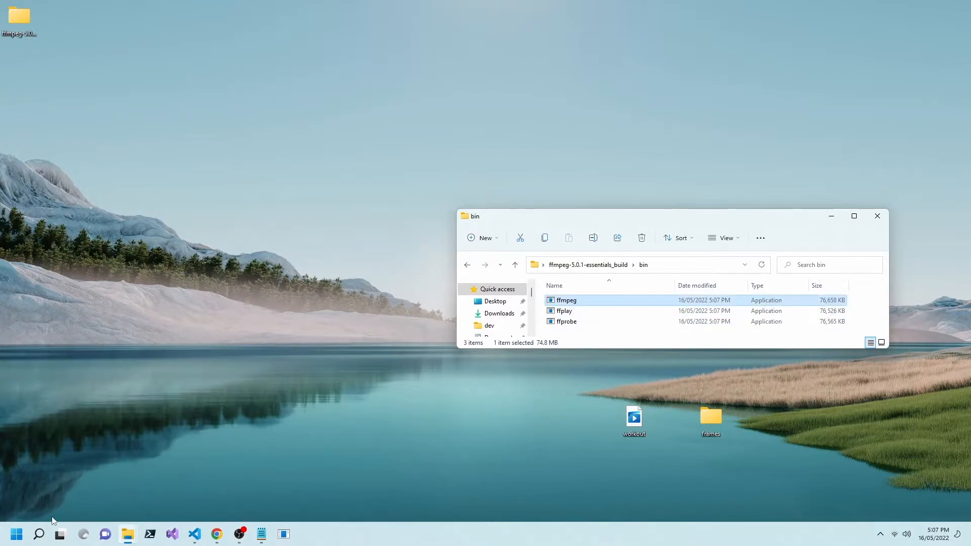
left_click(14, 533)
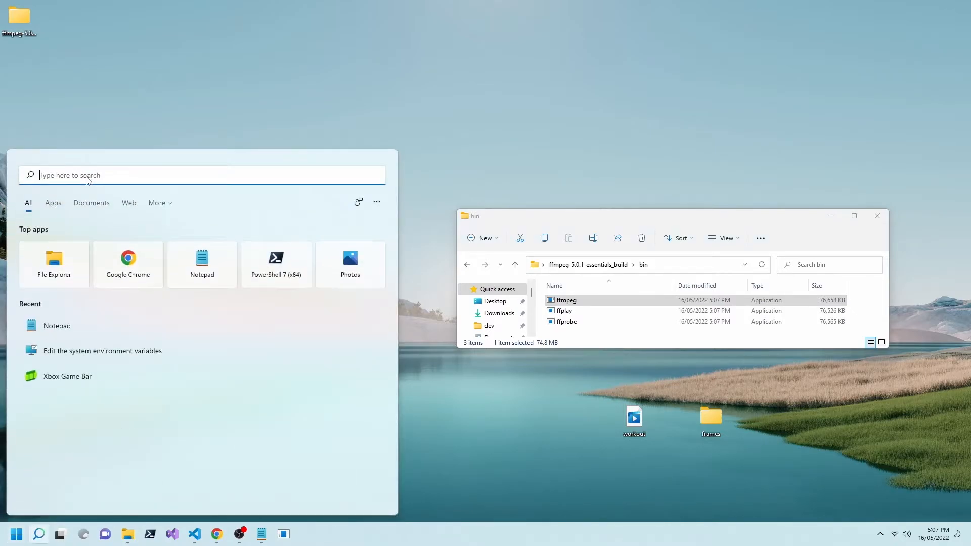
- Search 'environm', reach Environment Variables and edit the user Path variable
type("environment var")
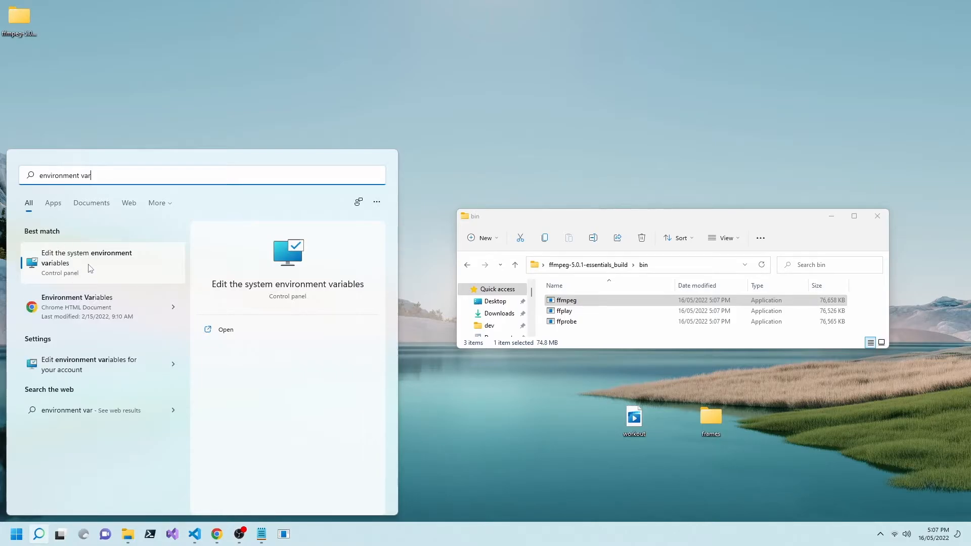
left_click(86, 258)
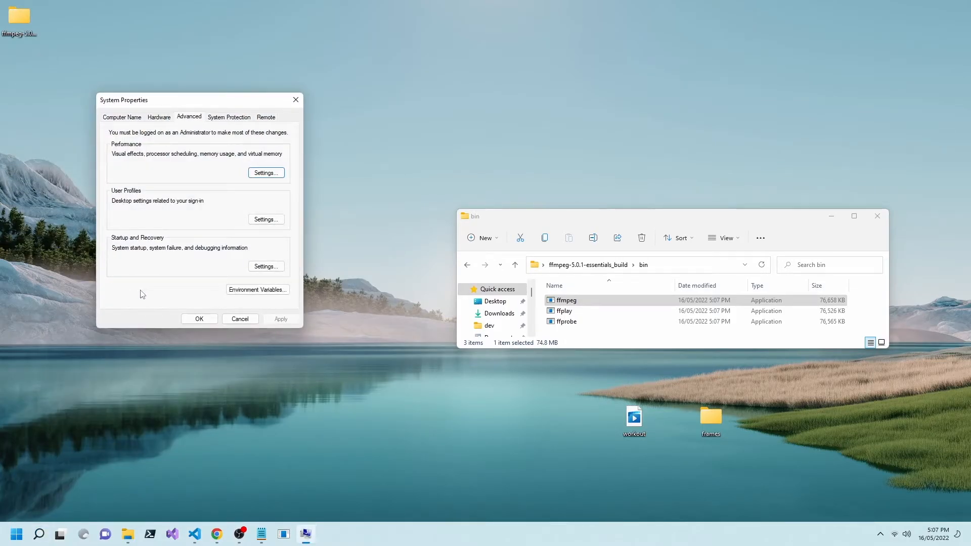
left_click(257, 289)
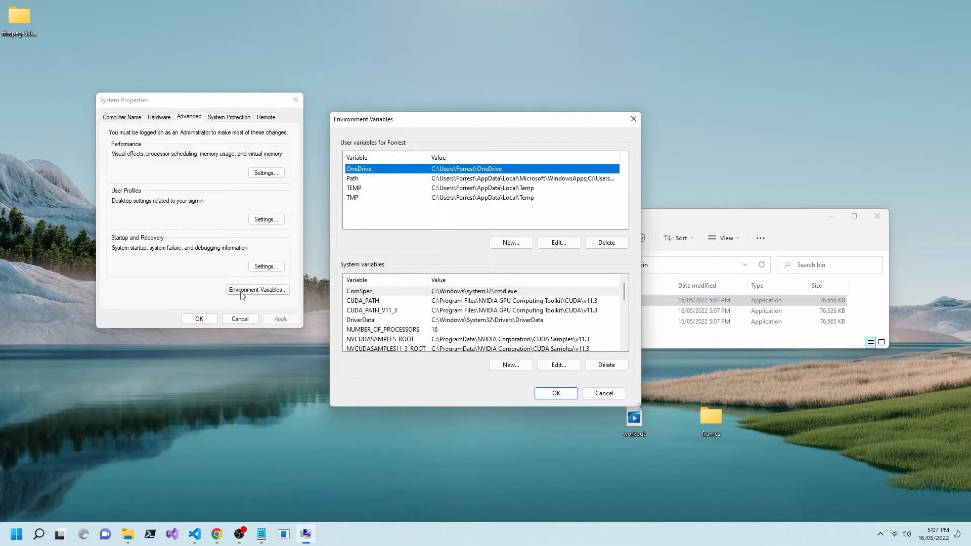
mouse_move(377, 181)
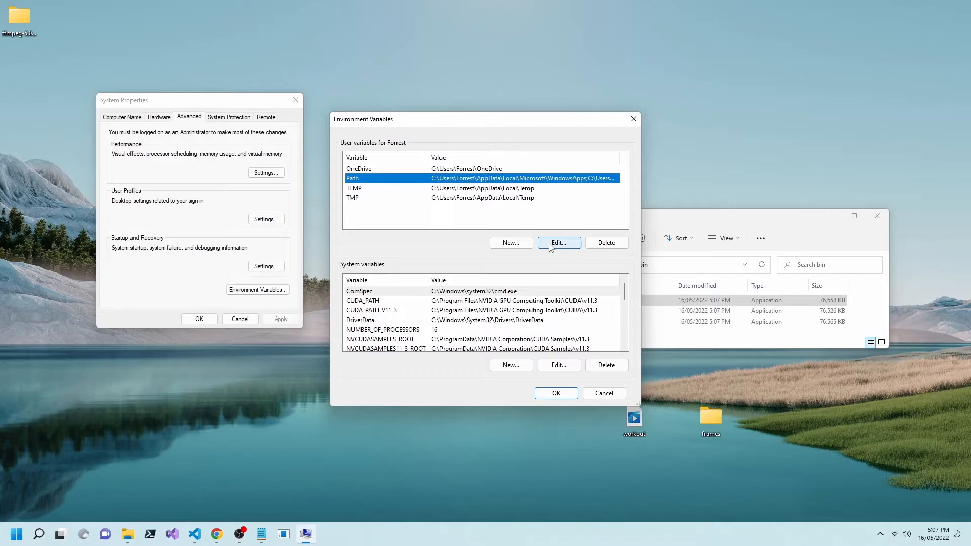
left_click(556, 241)
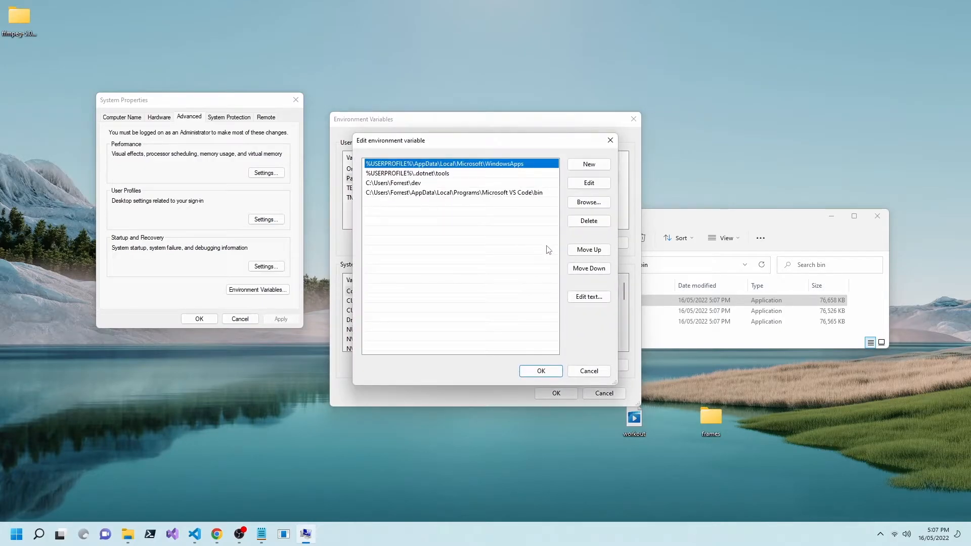
- Add a new Path entry pointing to ffmpeg-5.0.1-essentials_build\bin and confirm all dialogs
left_click(588, 164)
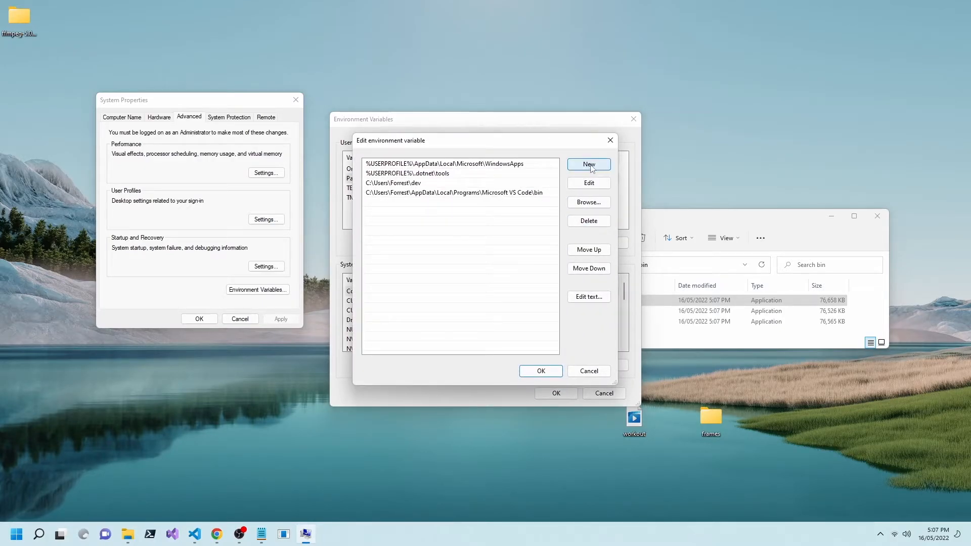
left_click(587, 164)
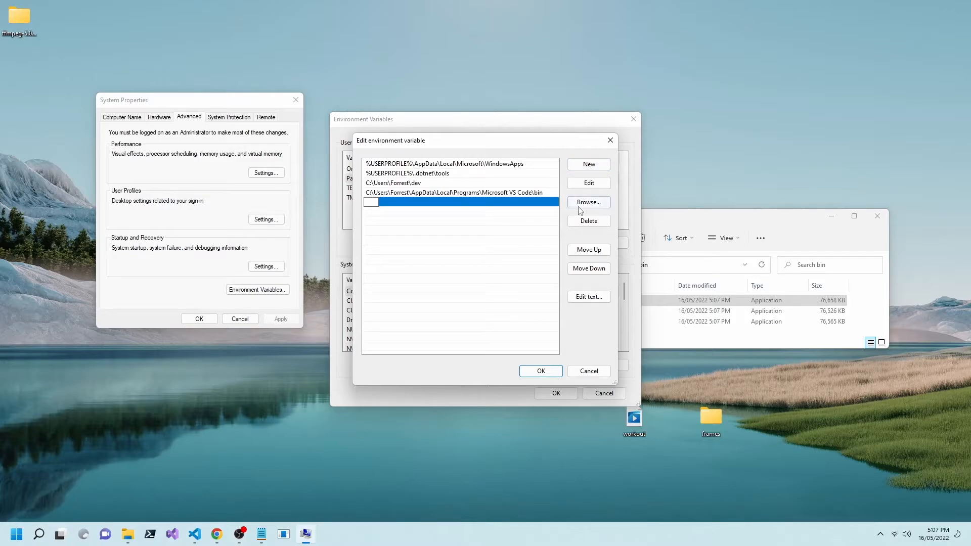
left_click(587, 202)
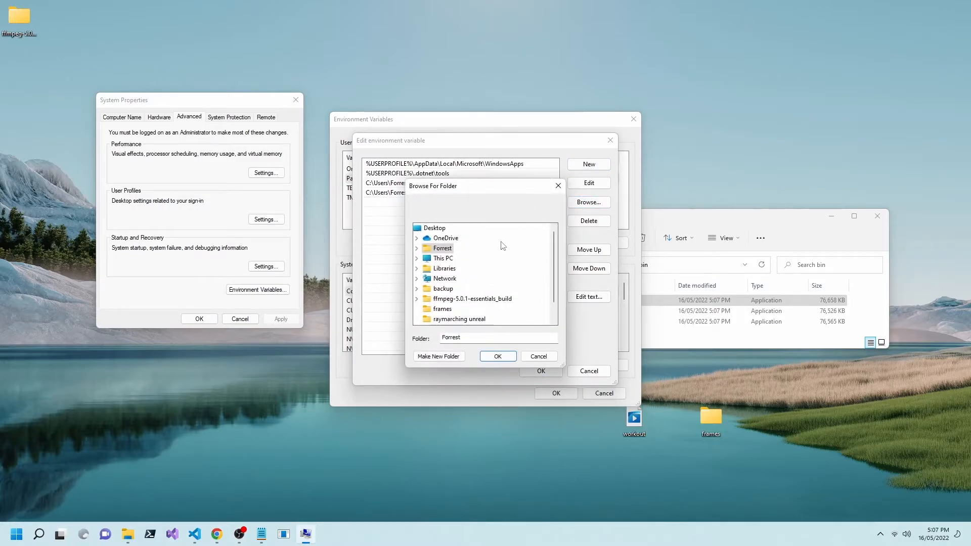
left_click(470, 298)
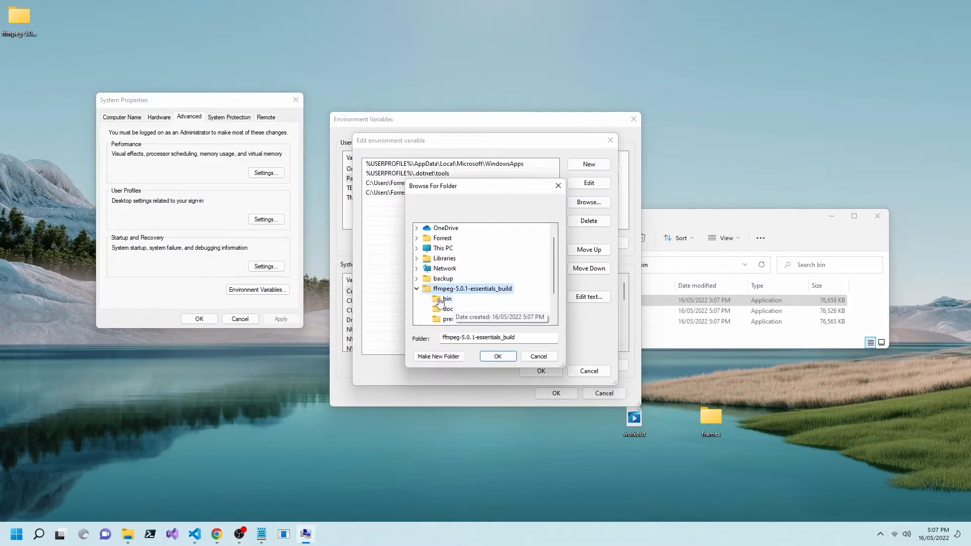
left_click(447, 299)
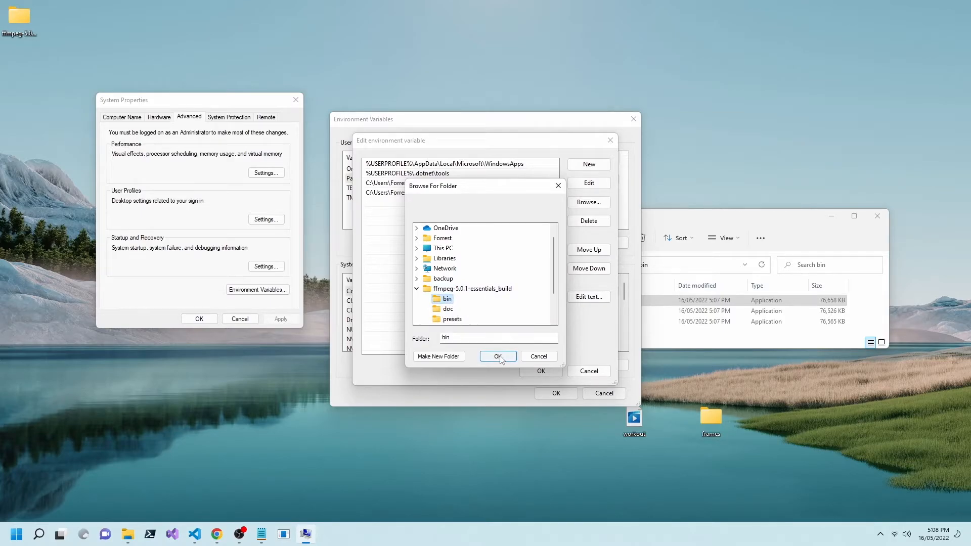
left_click(497, 356)
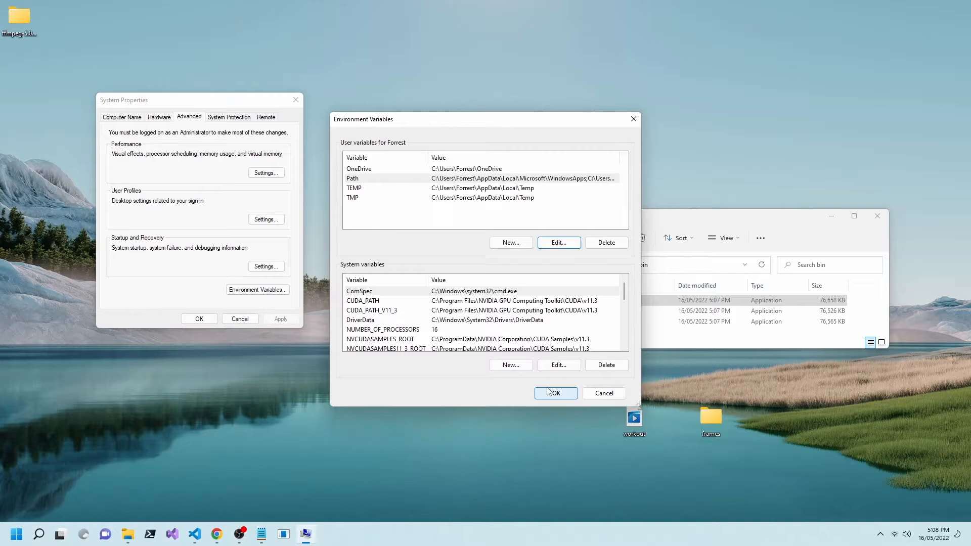
left_click(556, 393)
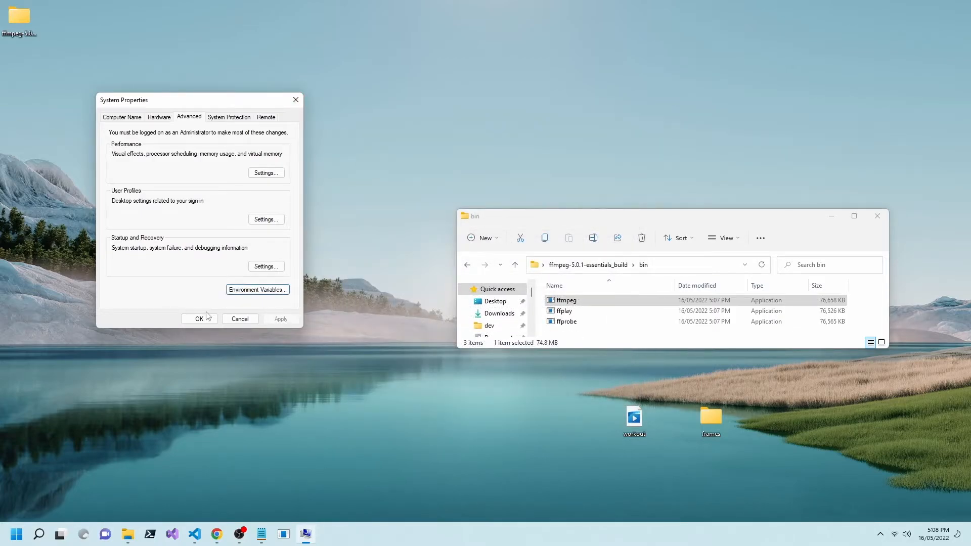
left_click(199, 319)
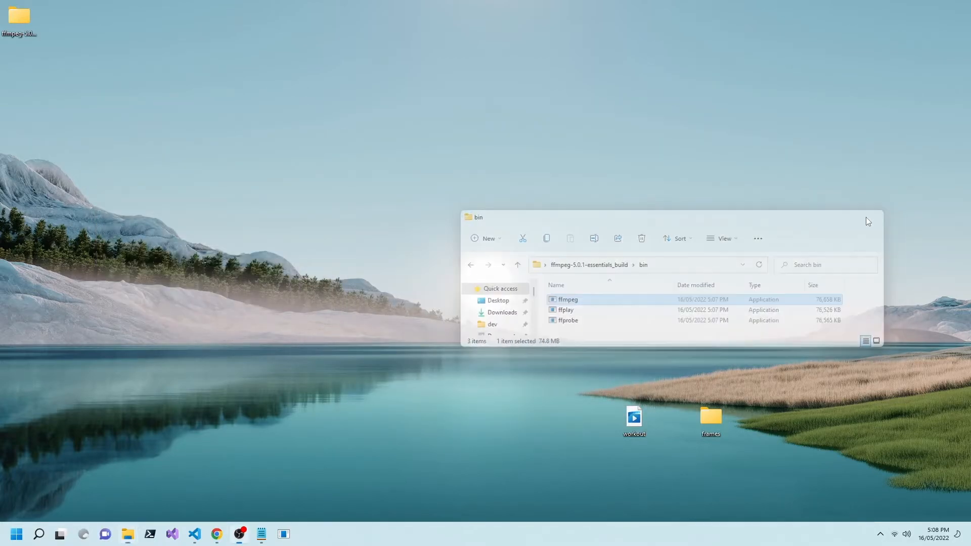
- Run ffmpeg -version in a fresh PowerShell window to confirm it is recognised
left_click(149, 537)
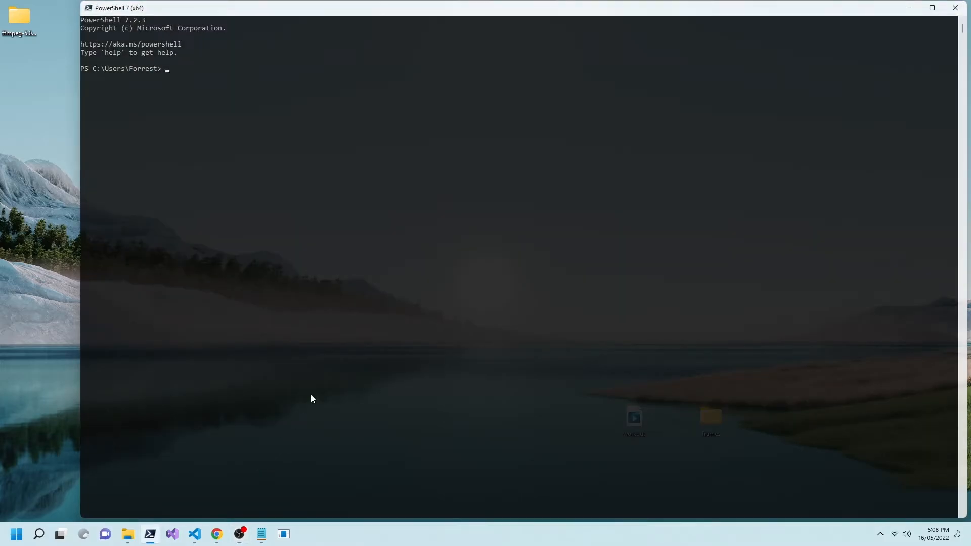
type("ffmpeg -versio")
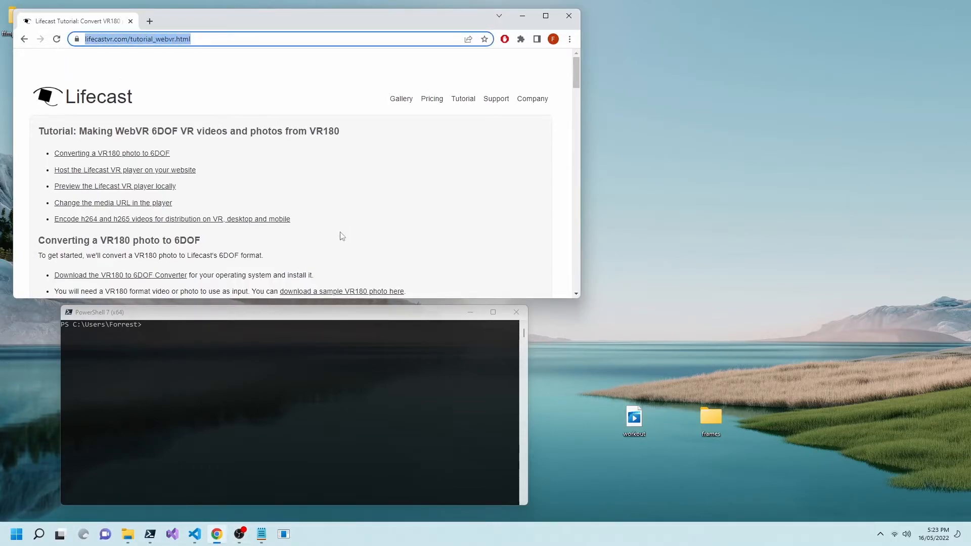
- Copy the tutorial's h264 ffmpeg encode command and switch to PowerShell
left_click(172, 219)
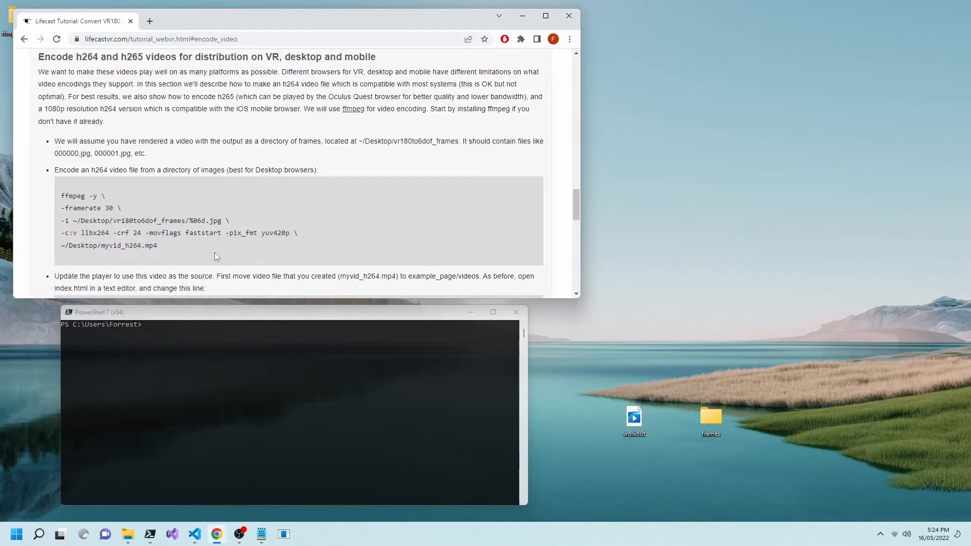
left_click_drag(61, 195, 157, 244)
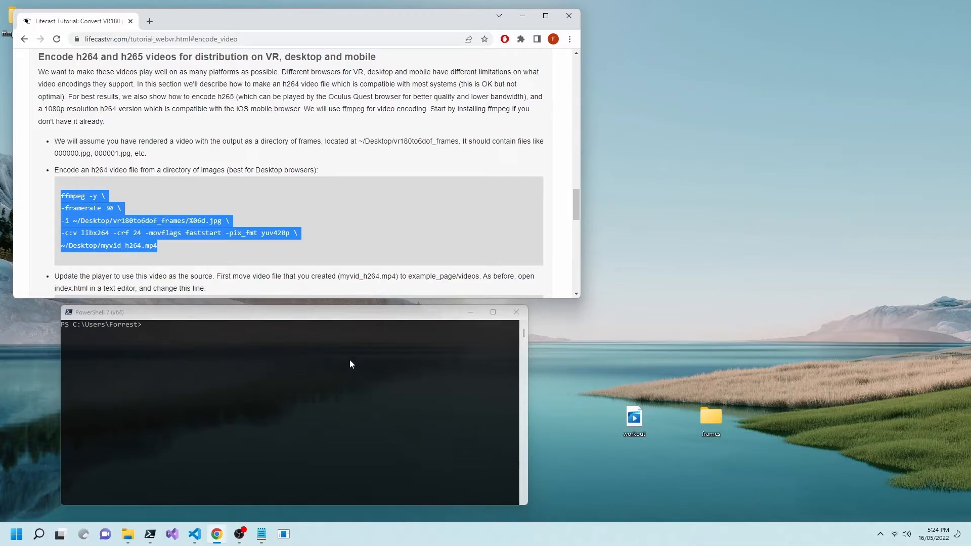
left_click(260, 533)
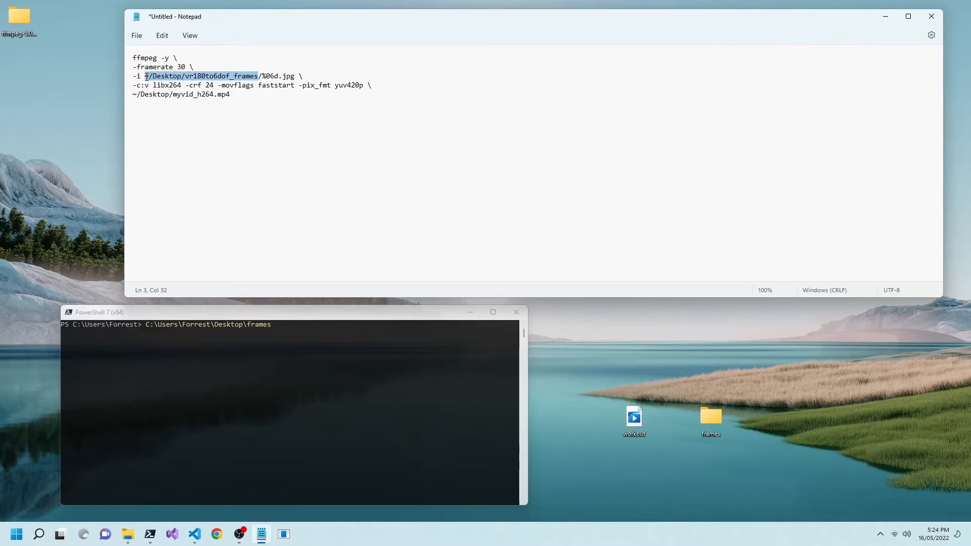
- Replace the ~/Desktop paths with C:\Users\Forrest\Desktop\frames input and output paths
type("C:\\Users\\Forrest\\Desktop\\frames")
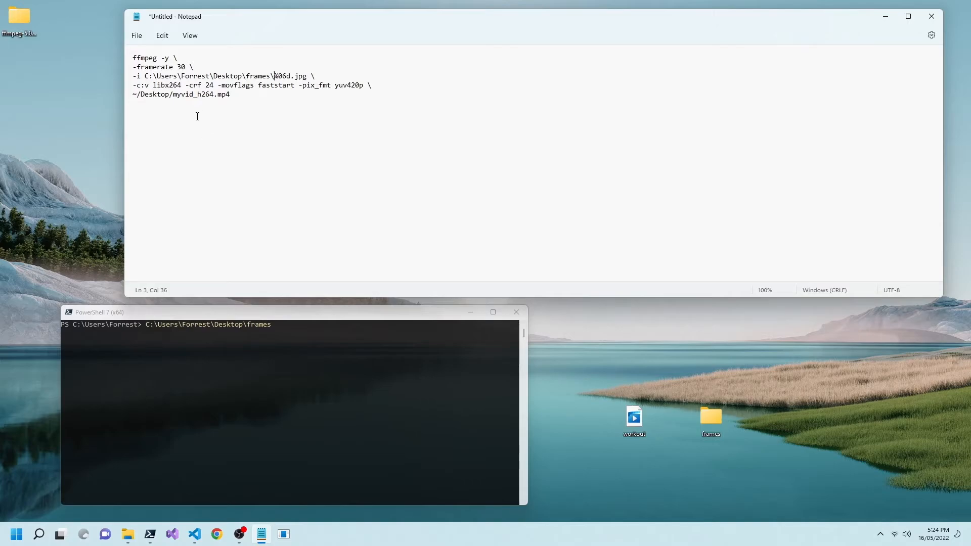
type("C:\\Users\\Forrest\\Desktop\\frames\\")
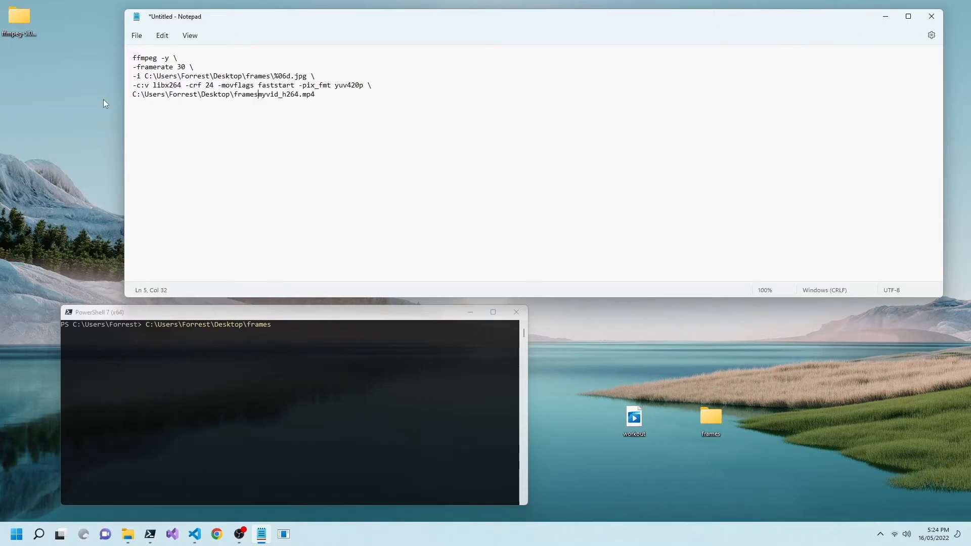
type("\\")
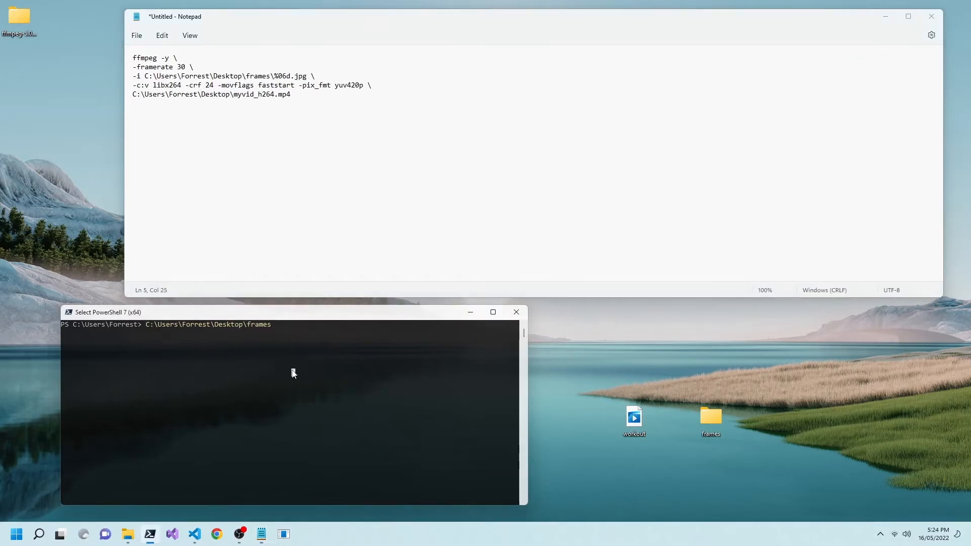
- Remove the backslash line breaks so the ffmpeg command sits on one line
left_click(313, 183)
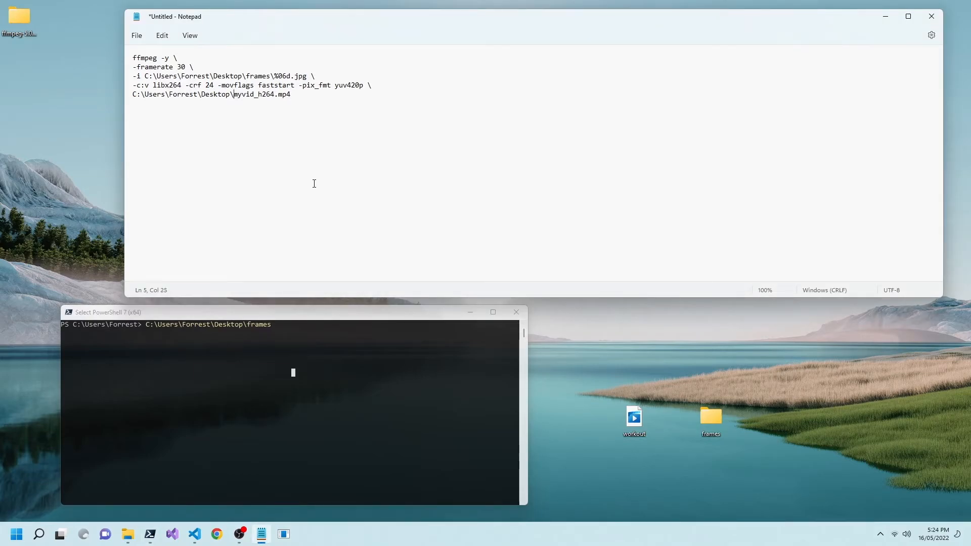
key("Home")
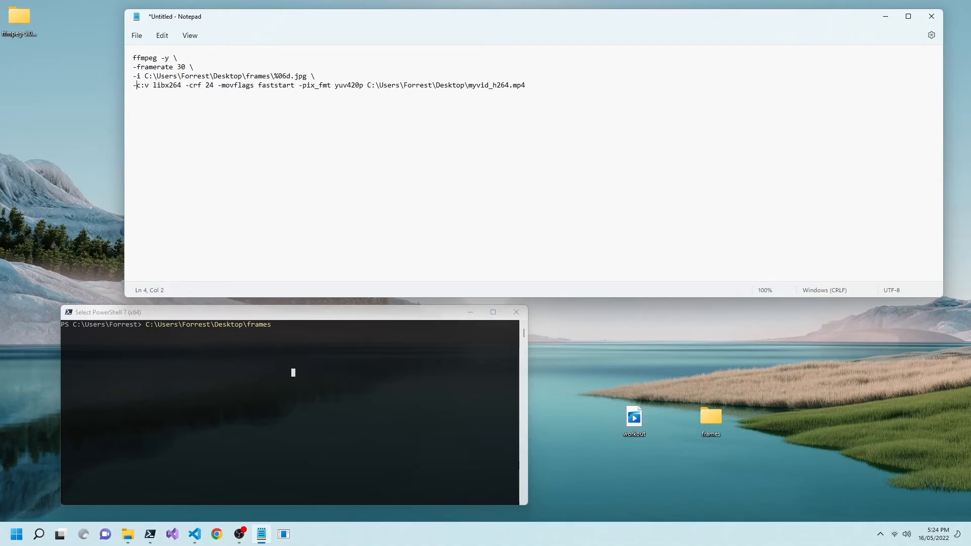
key("Backspace")
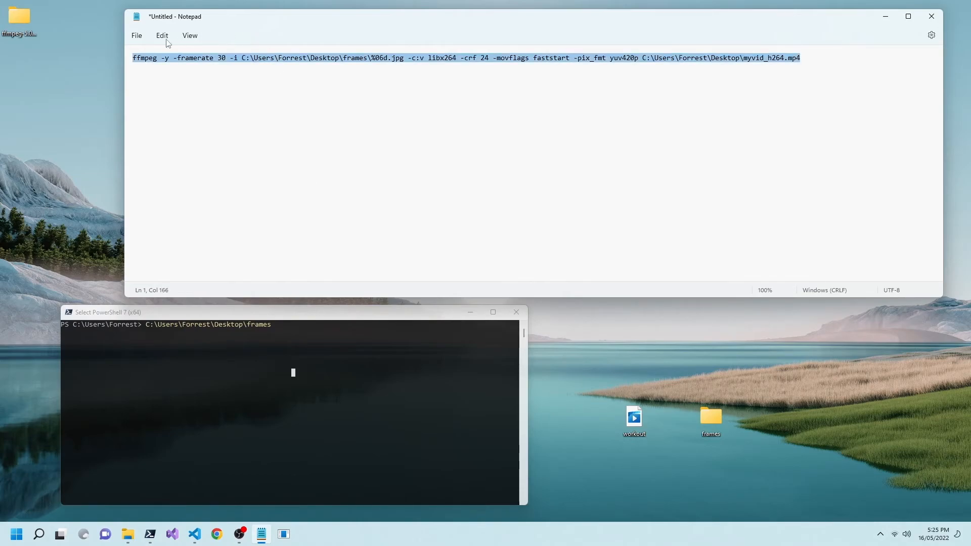
mouse_move(218, 161)
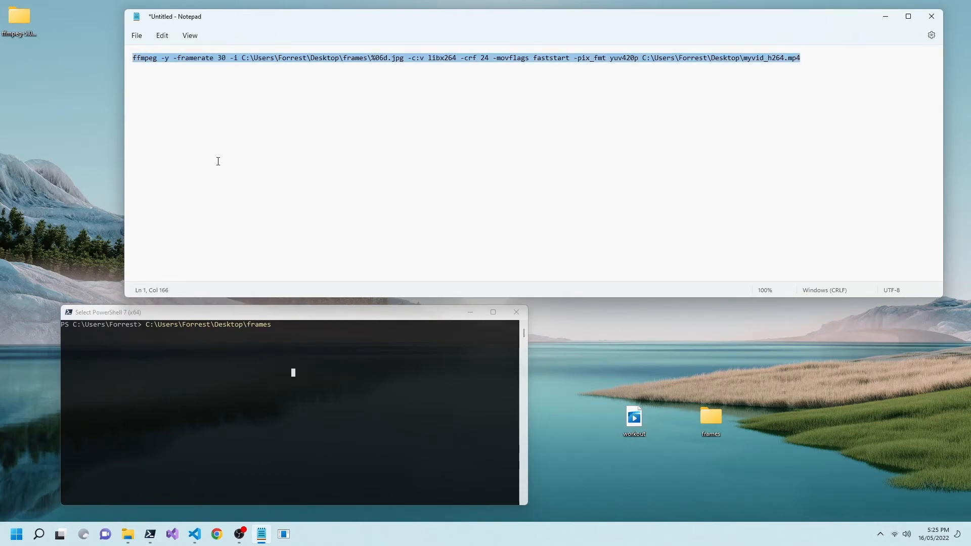
- Run the command to encode myvid_h264.mp4 onto the Desktop and play it in the video player
left_click(269, 434)
type("cle")
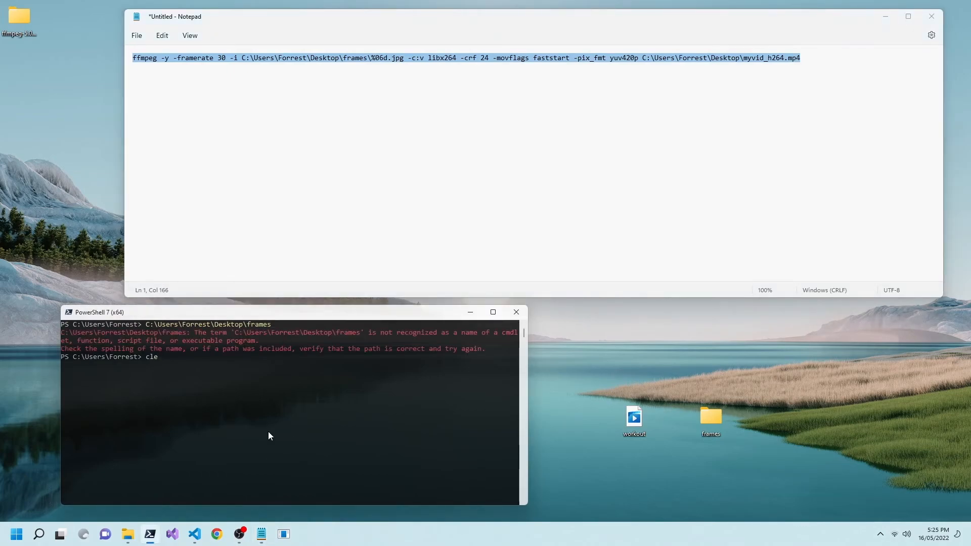
key("Enter")
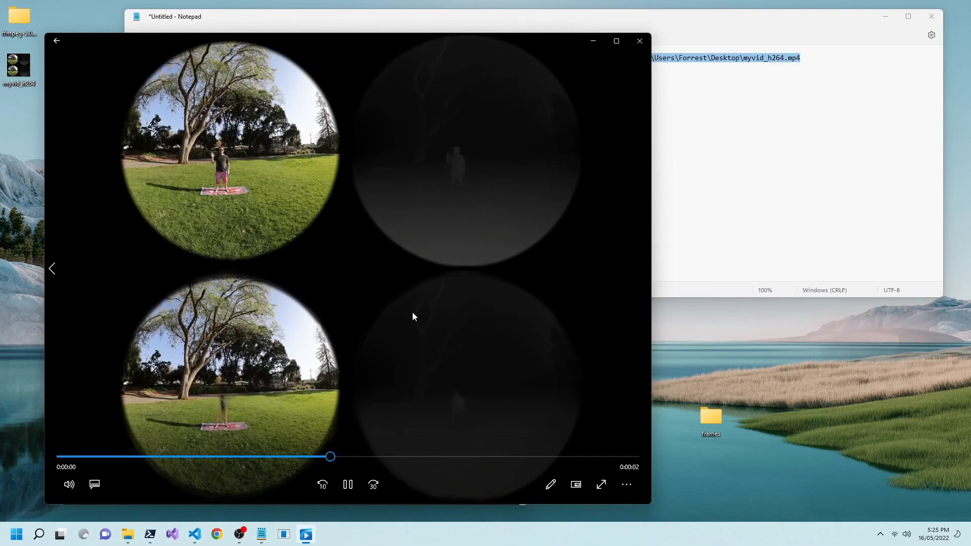
left_click(347, 484)
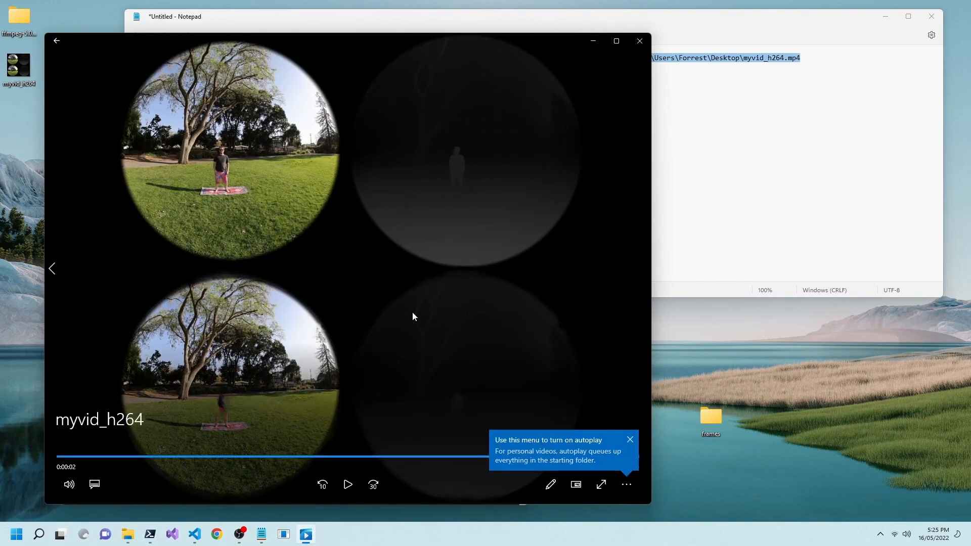